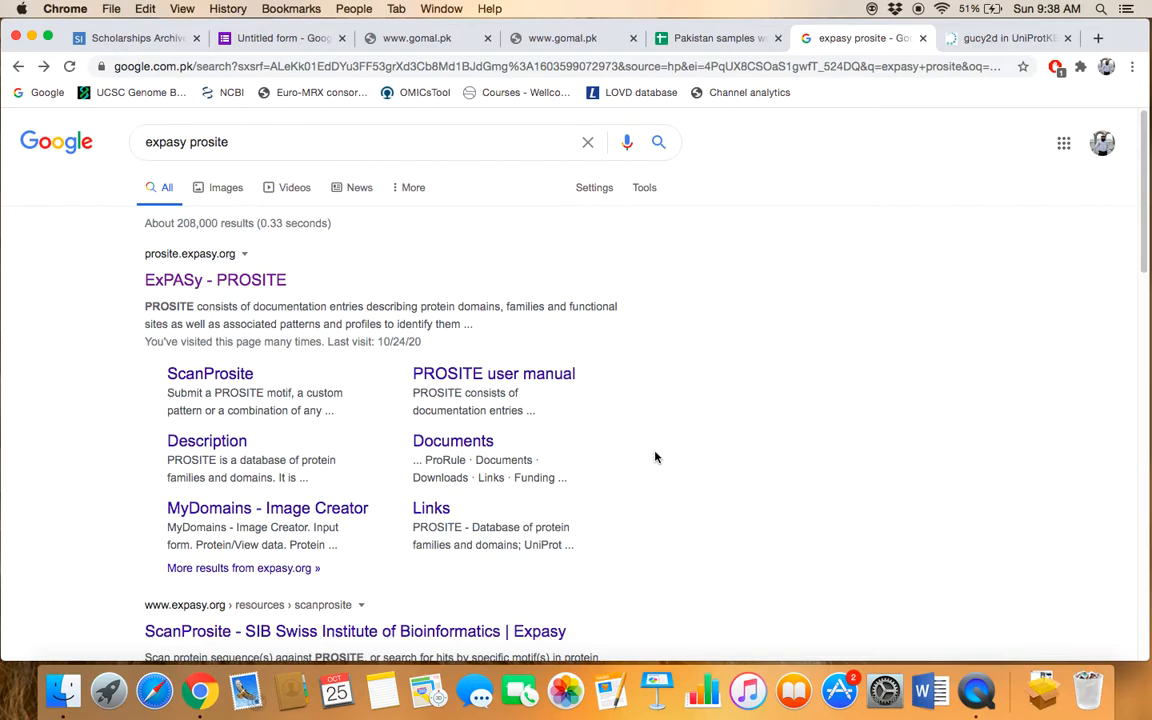
mouse_move(646, 324)
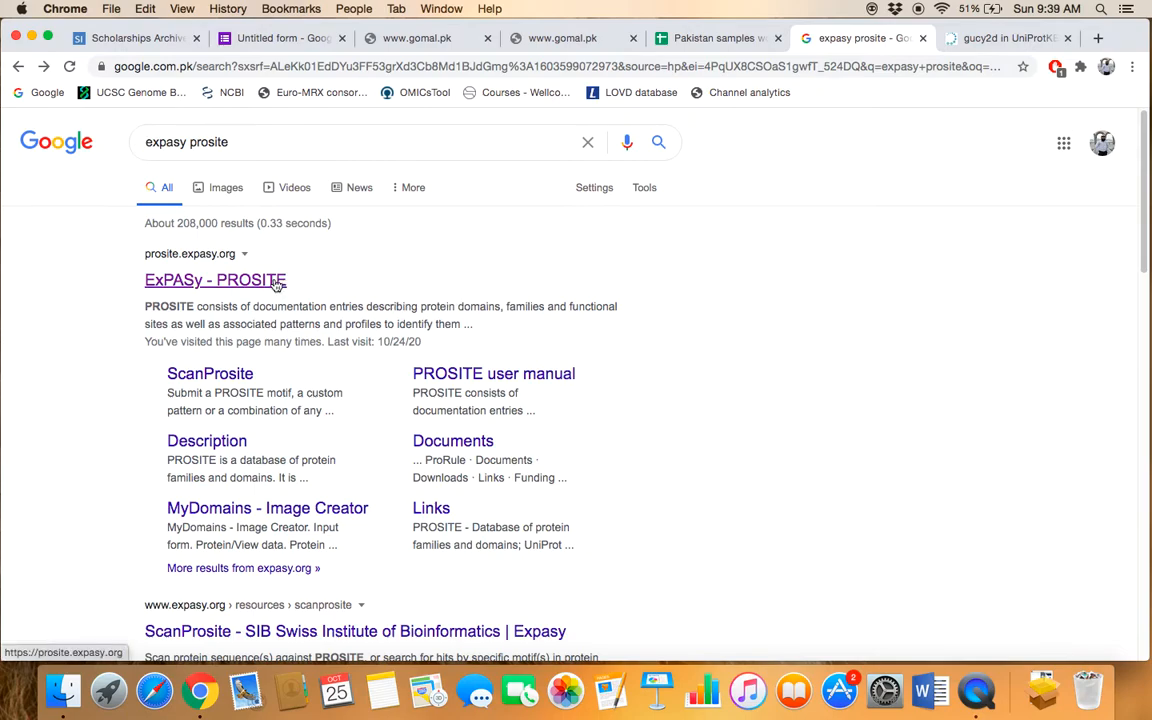
Reach the Quick Scan mode of ScanProsite sequence entry box on the PROSITE home page
click(216, 280)
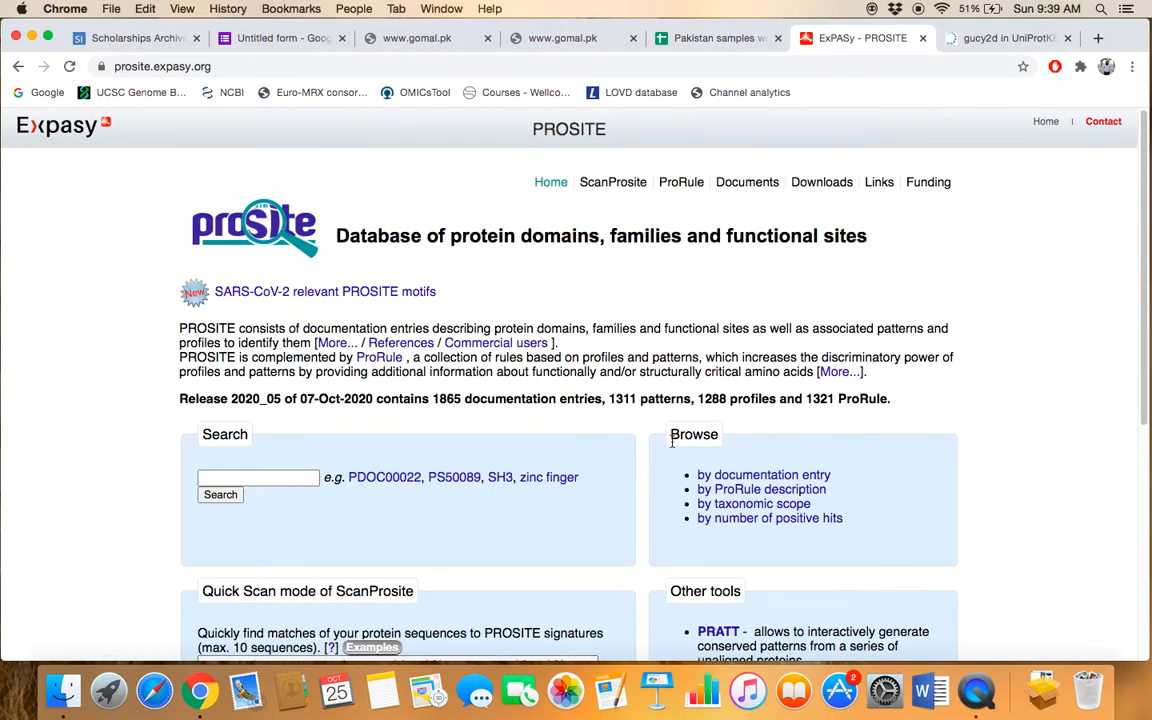
scroll(down, 3)
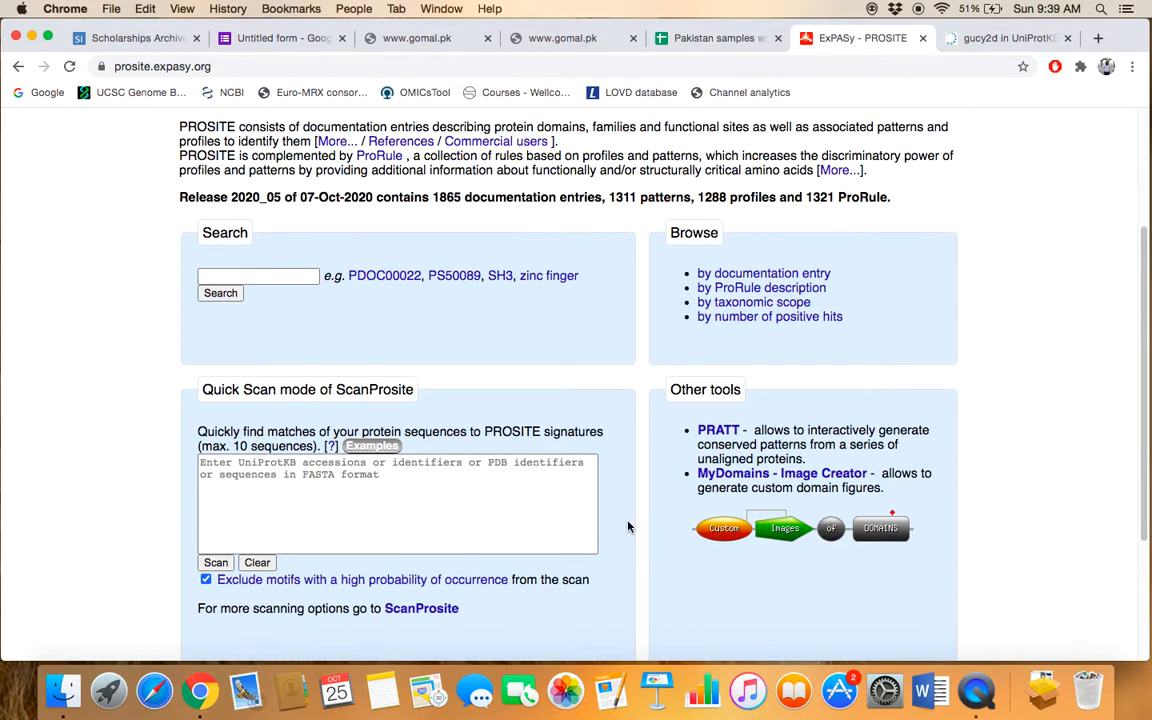
scroll(down, 3)
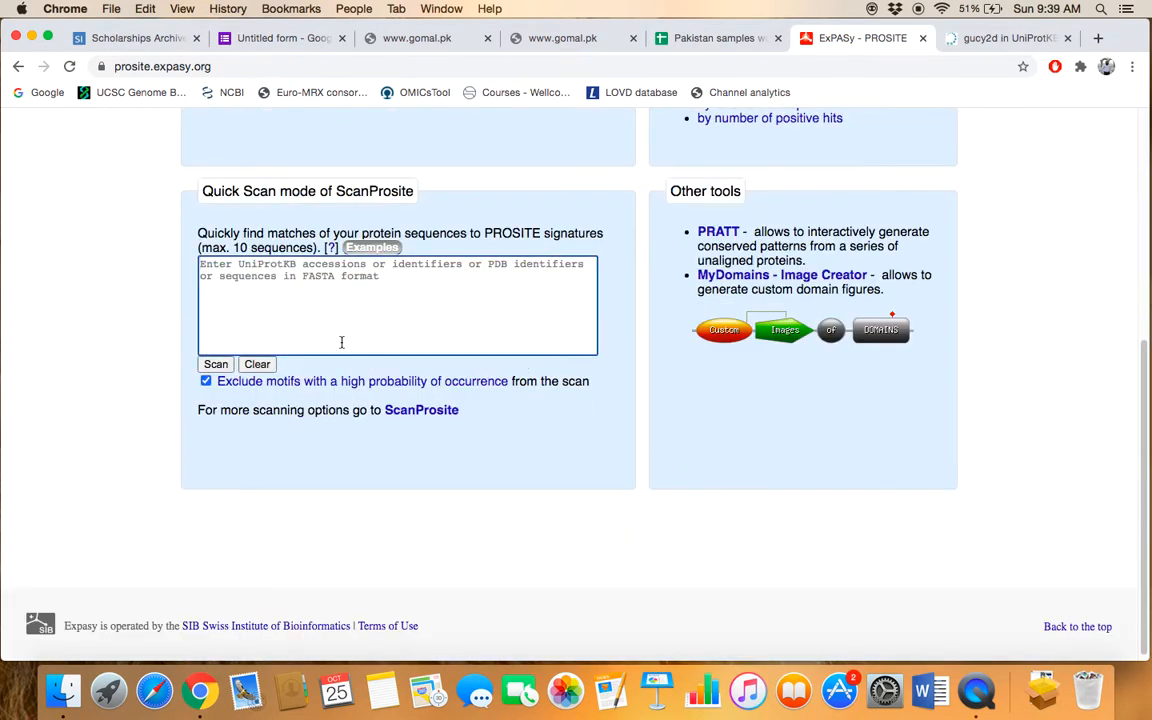
mouse_move(280, 312)
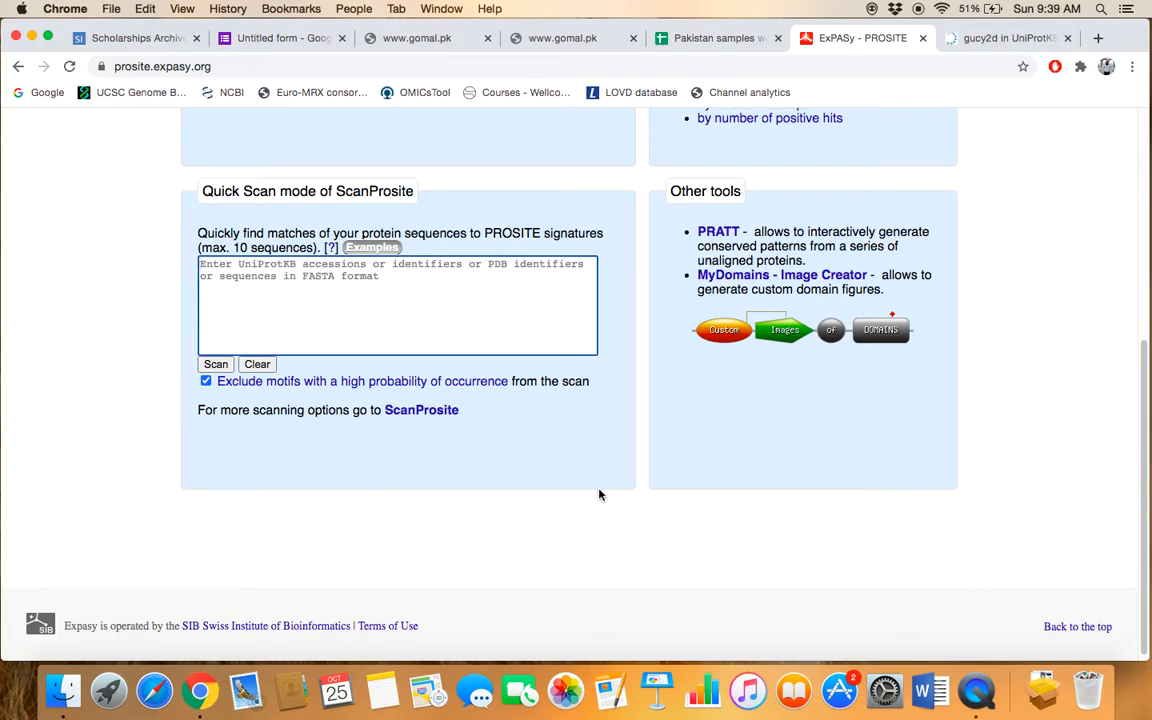
Select the accession Q02846 of the human GUCY2D entry in the UniProtKB gucy2d results
click(1000, 38)
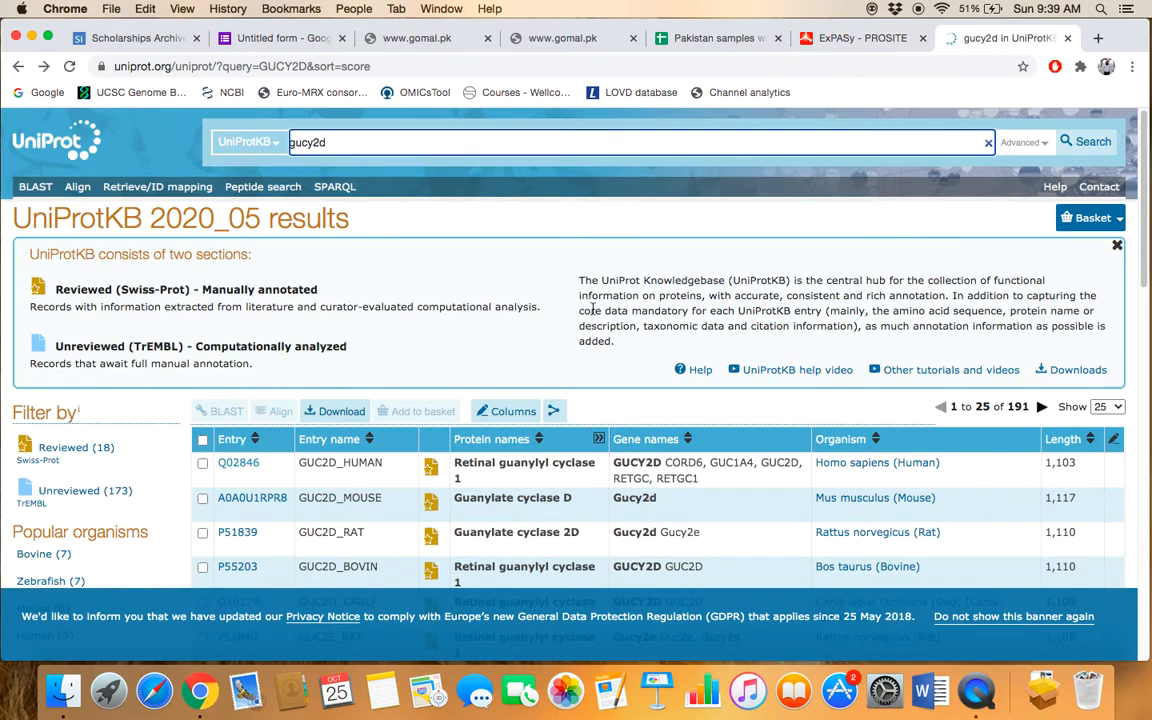
scroll(down, 3)
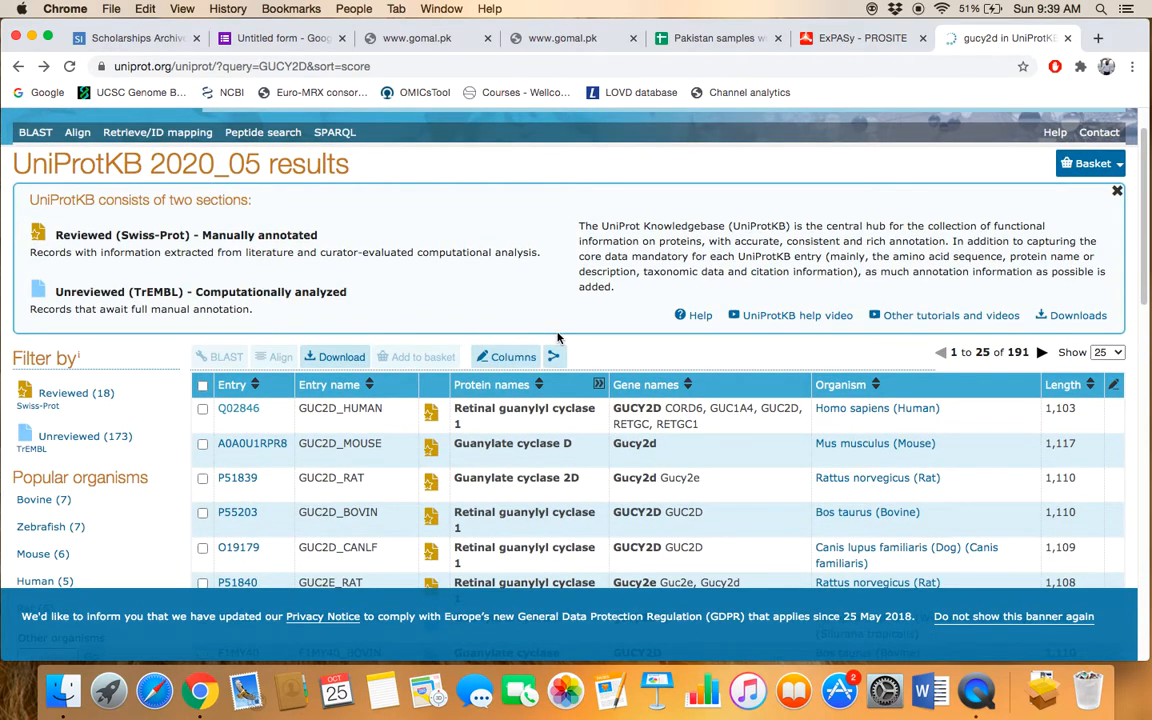
mouse_move(280, 434)
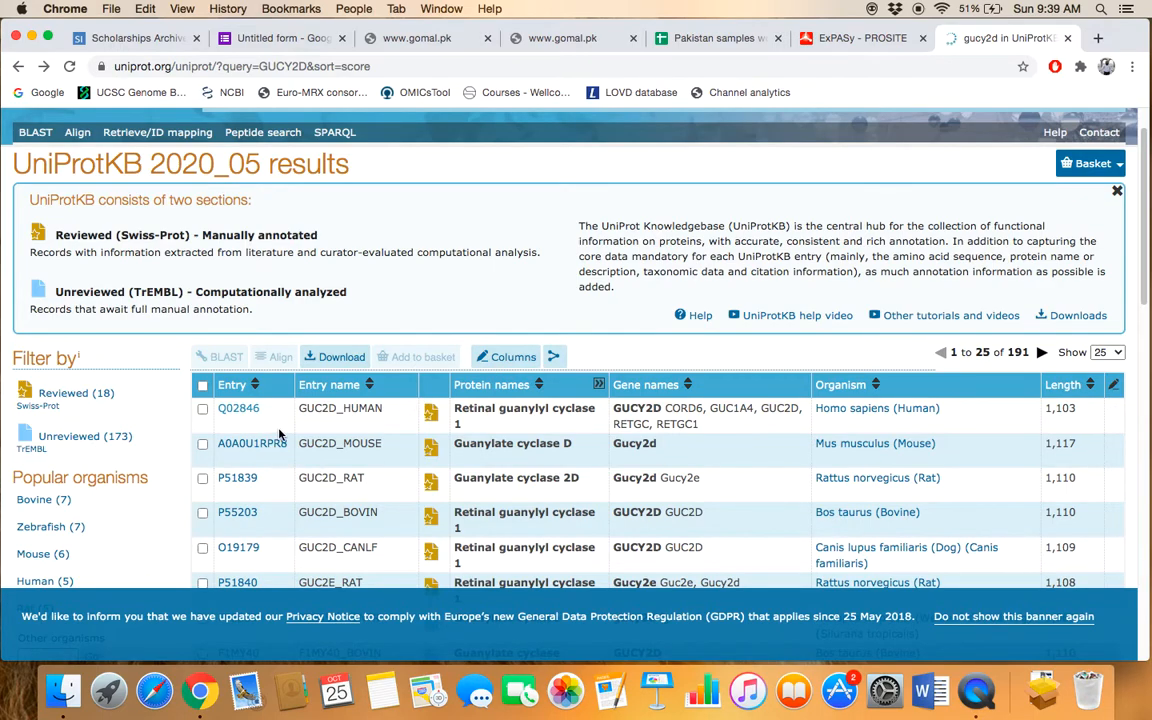
mouse_move(762, 408)
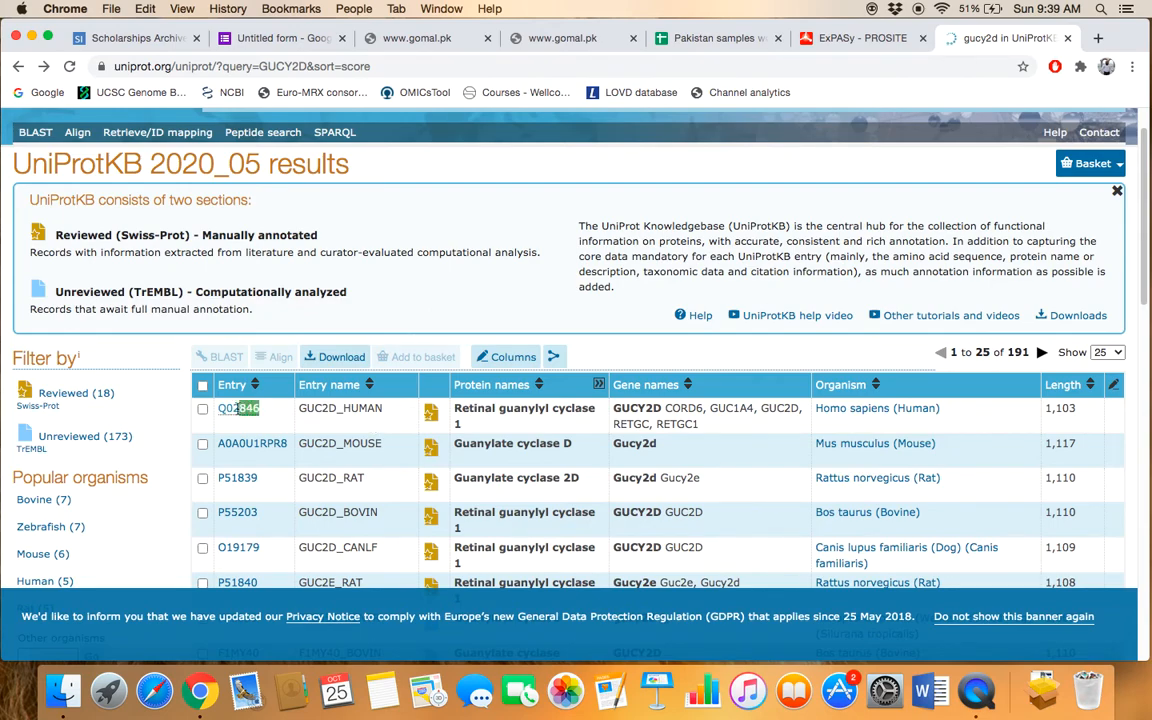
double_click(238, 408)
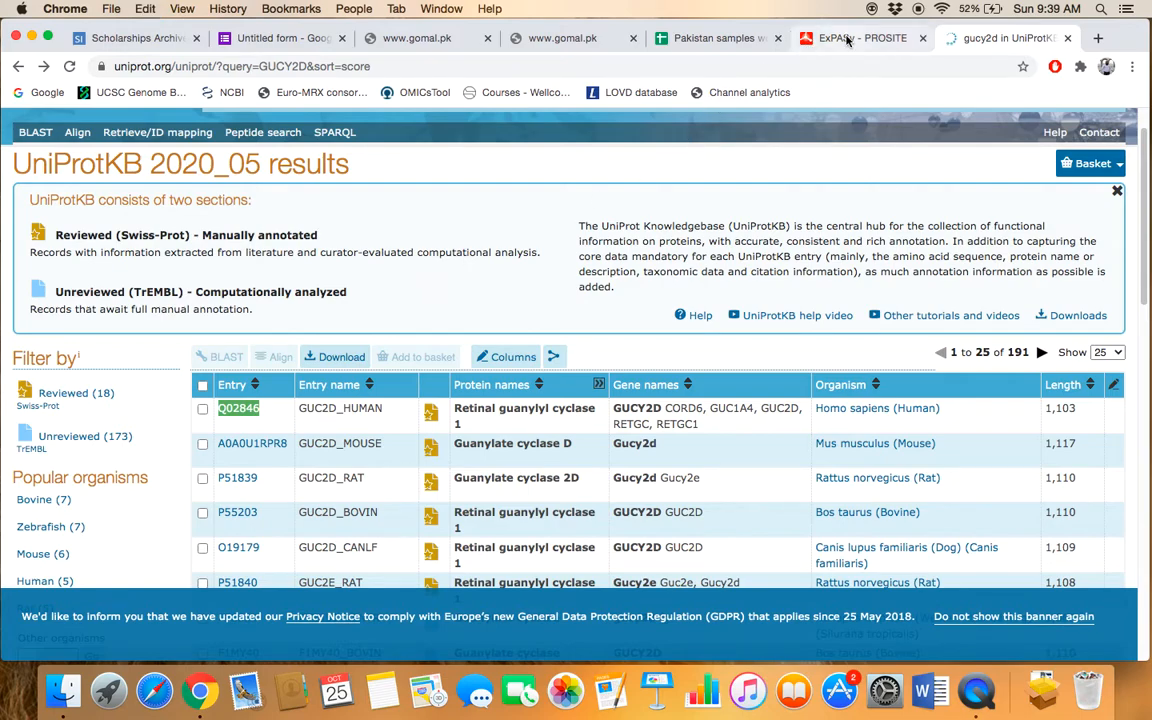
Enter accession Q02846 into the Quick Scan box on the PROSITE page
click(860, 38)
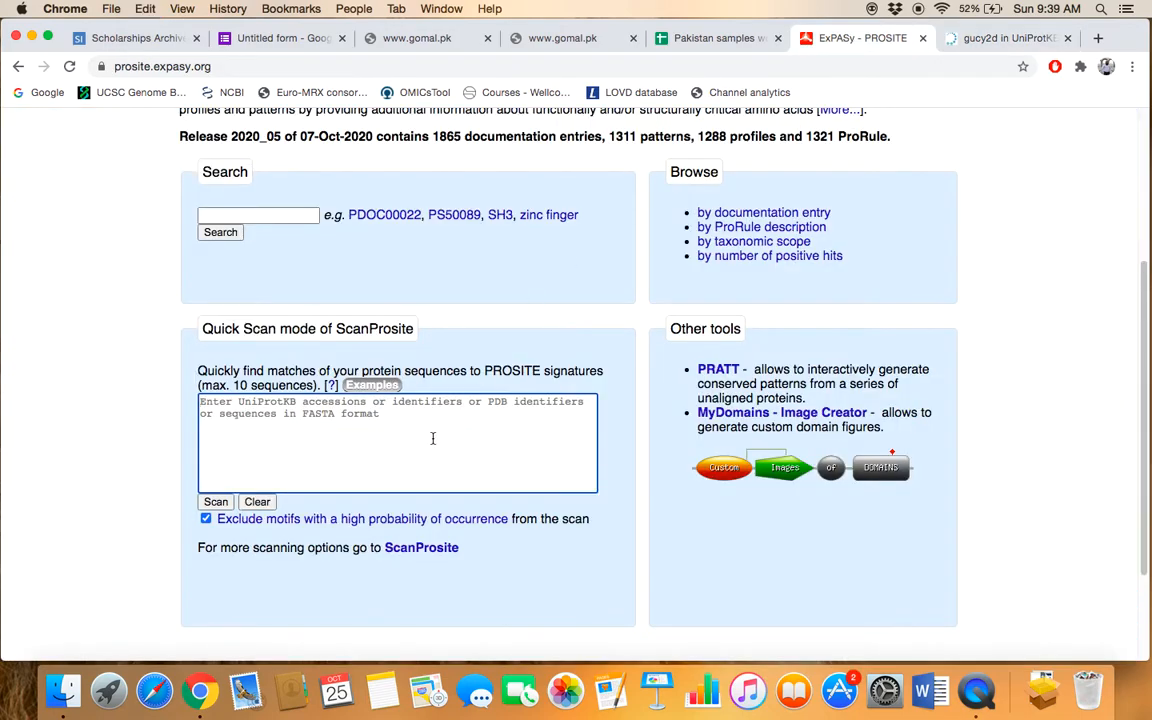
text(O02846)
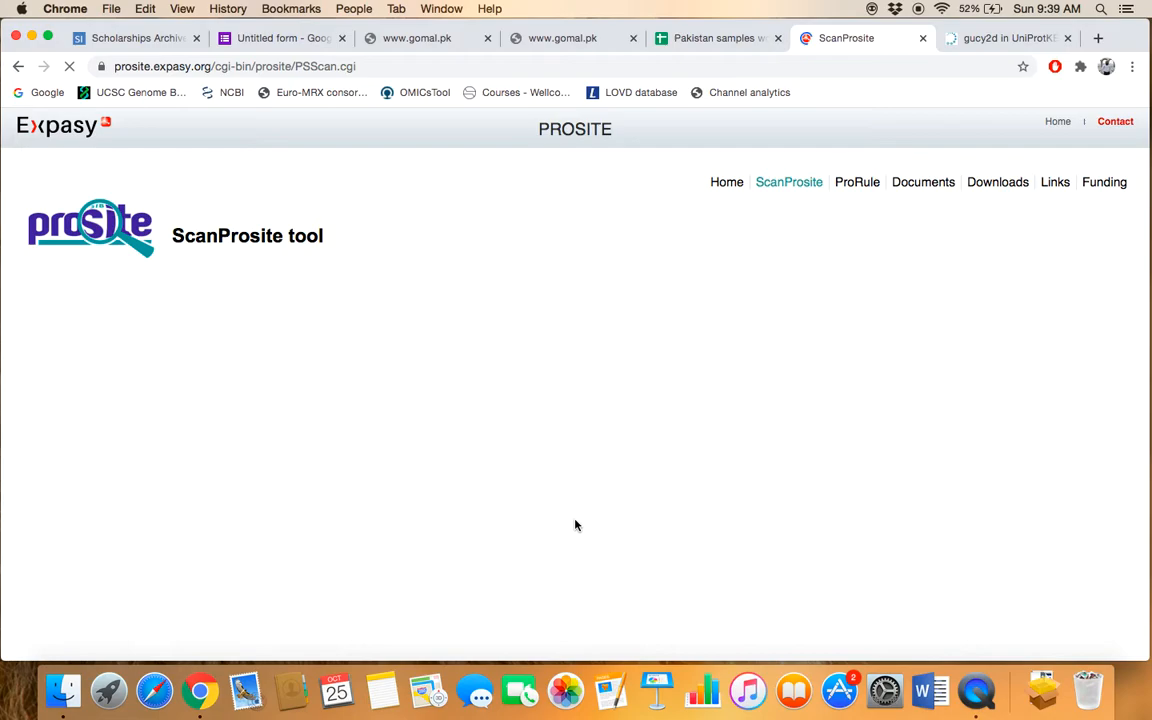
mouse_move(524, 404)
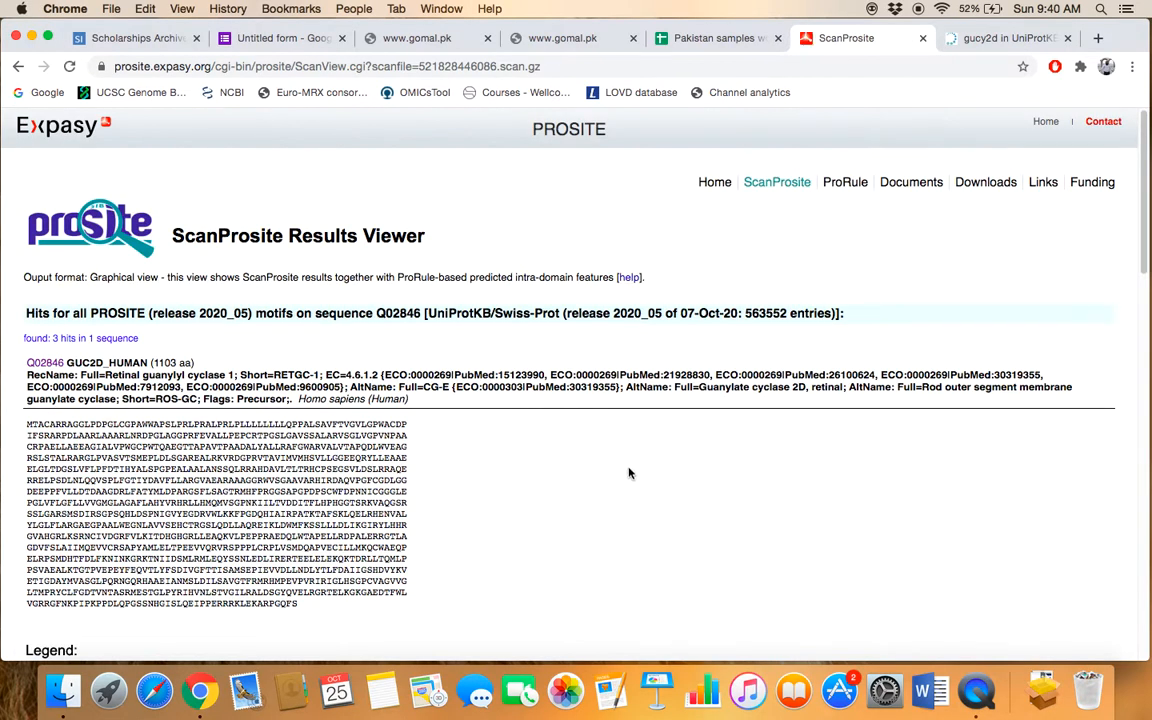
mouse_move(620, 468)
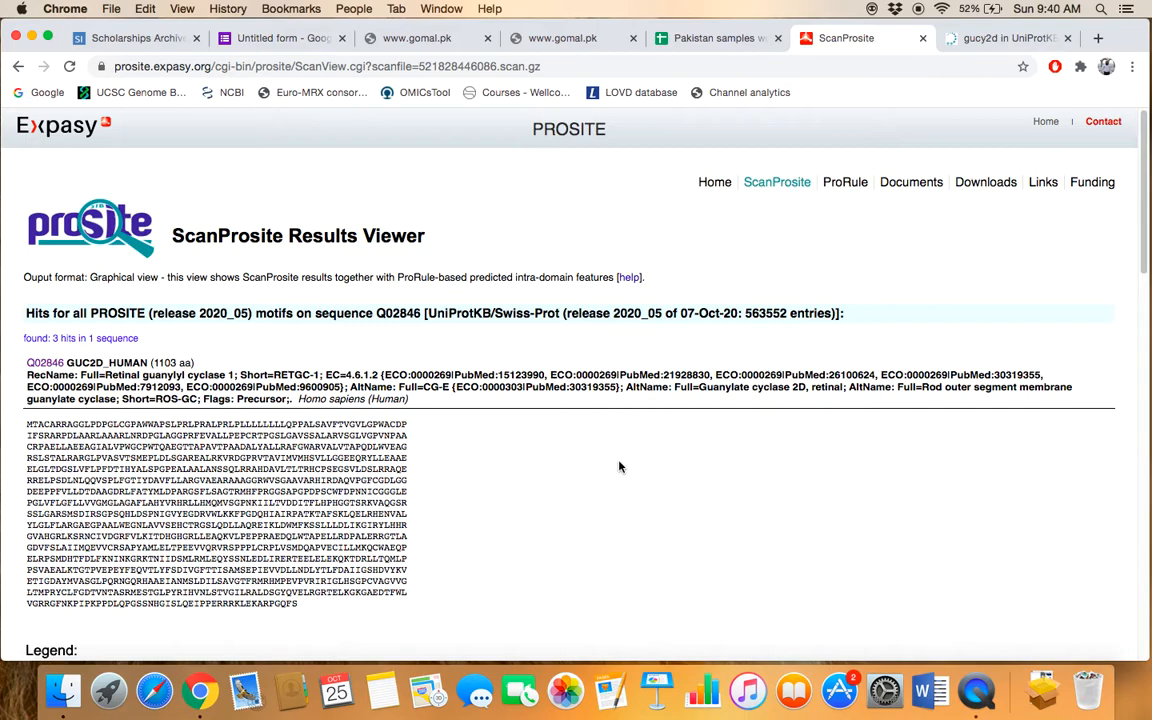
scroll(down, 3)
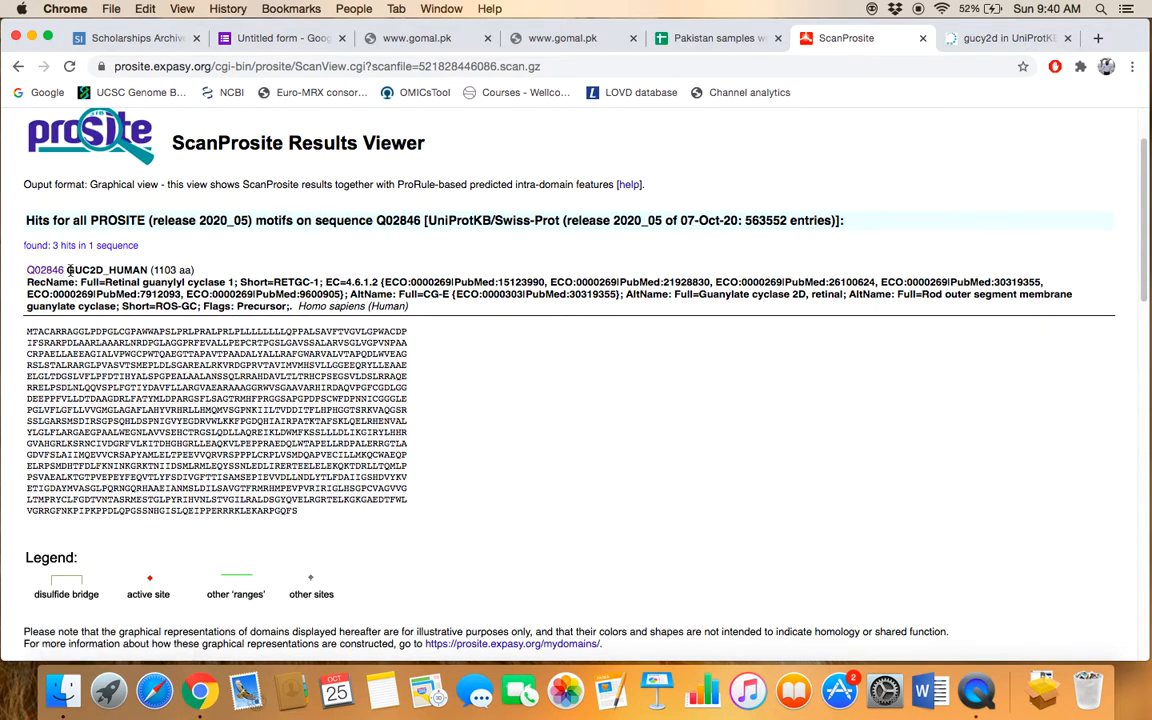
double_click(106, 270)
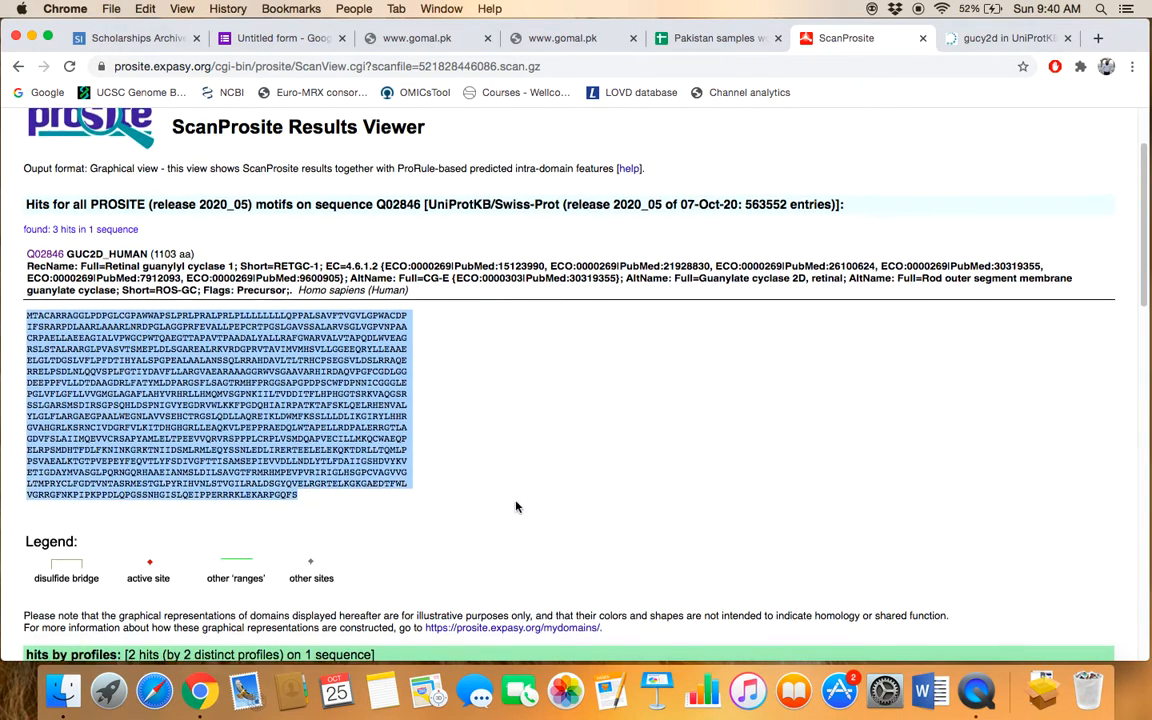
scroll(down, 3)
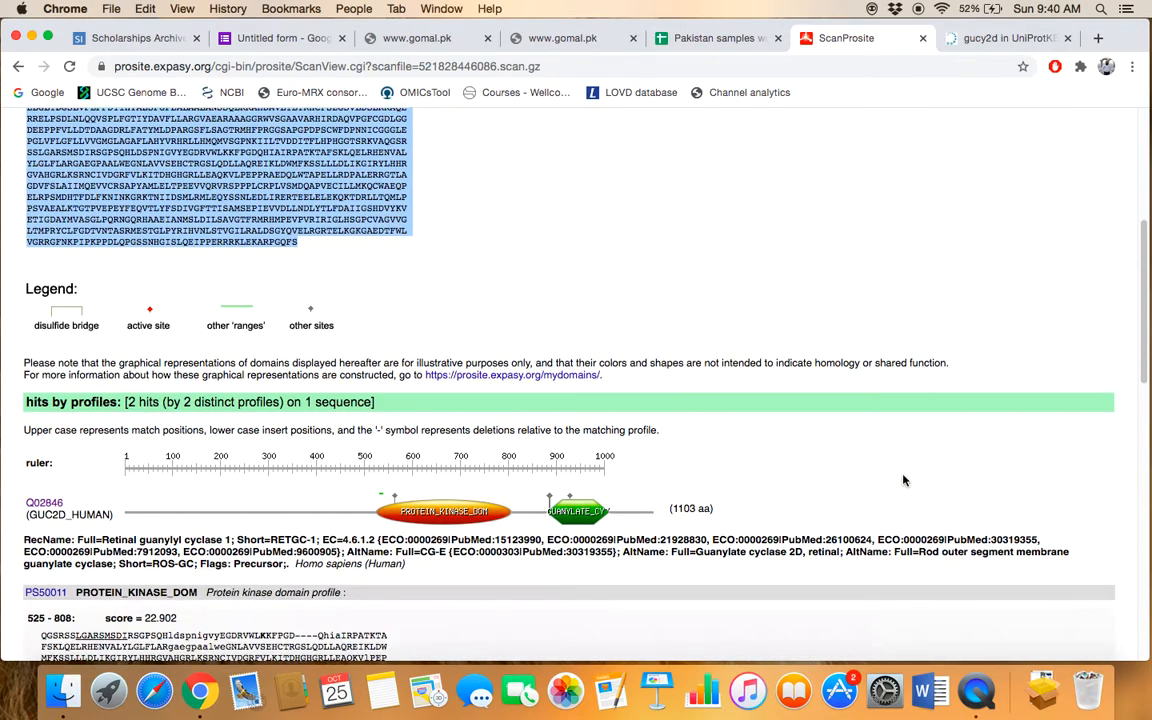
scroll(down, 3)
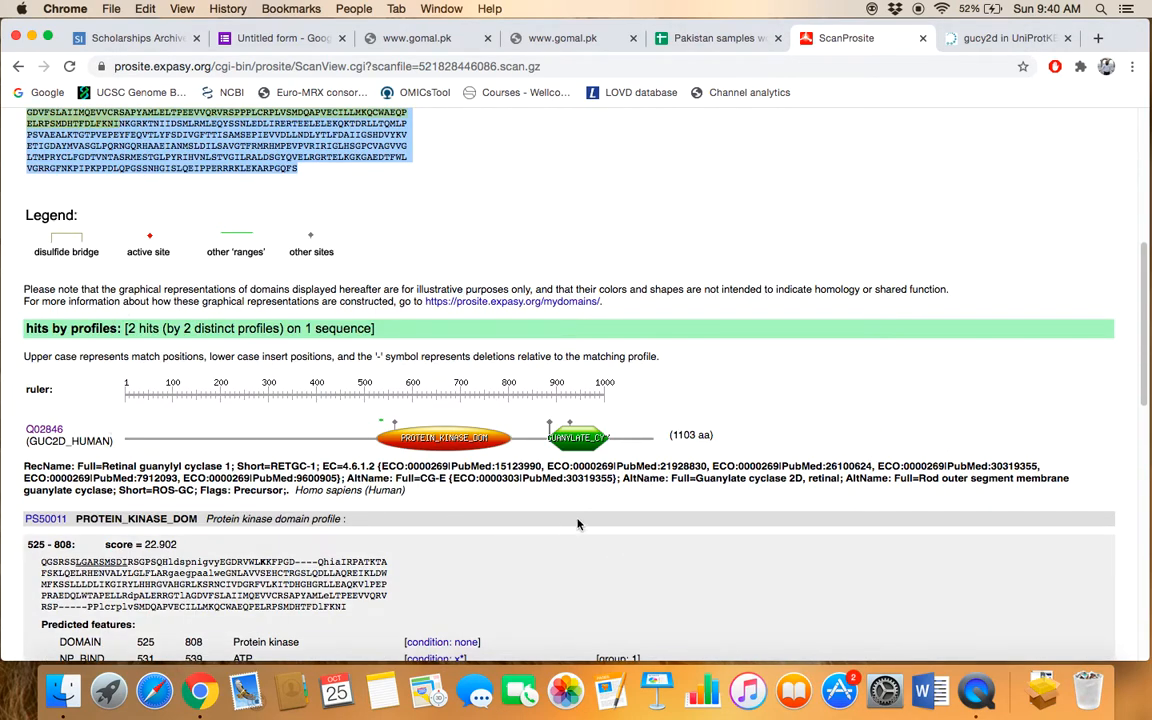
mouse_move(518, 518)
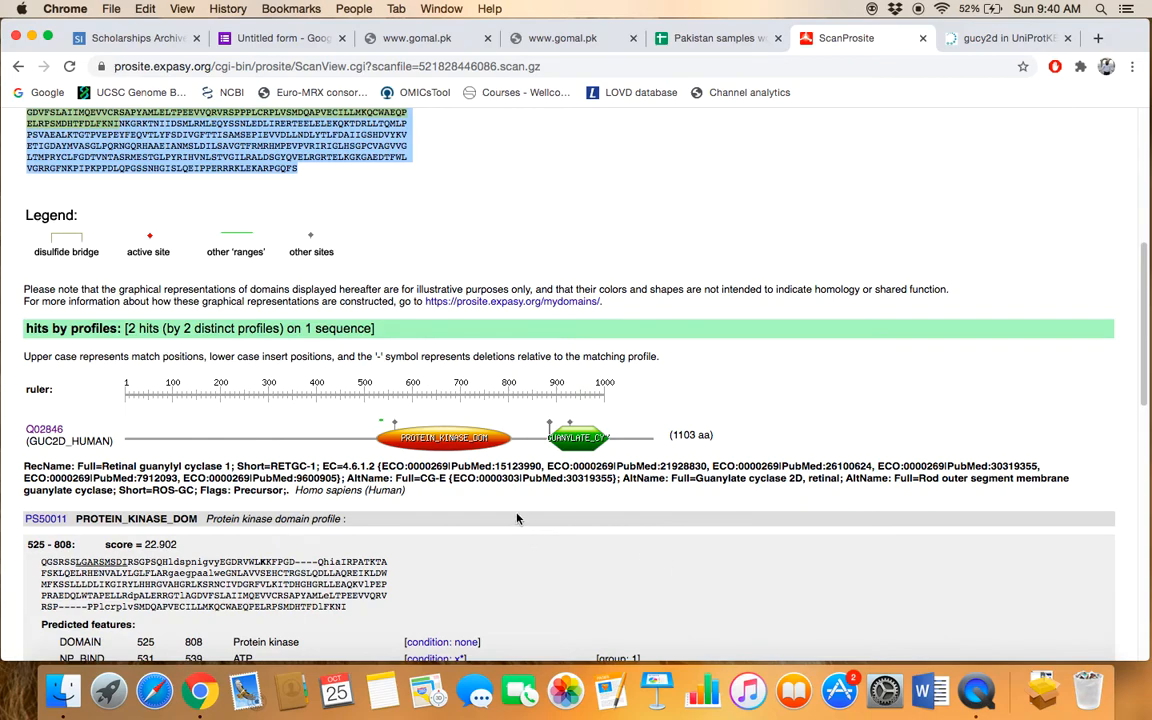
mouse_move(518, 518)
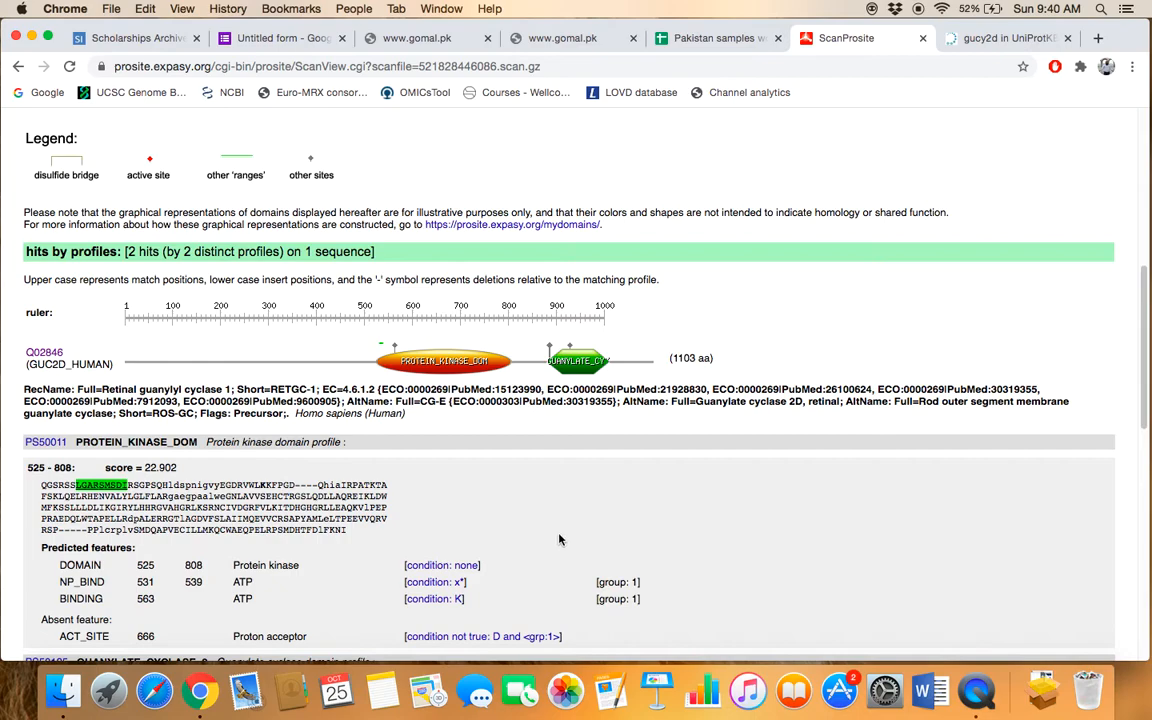
mouse_move(512, 520)
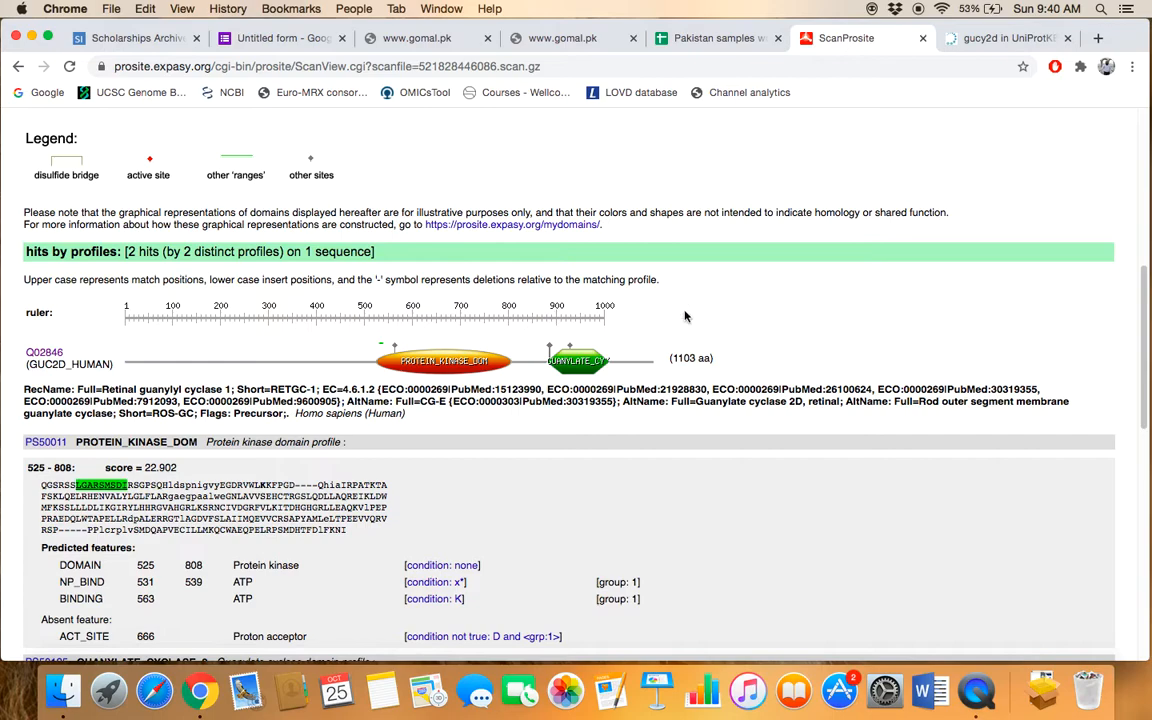
mouse_move(452, 396)
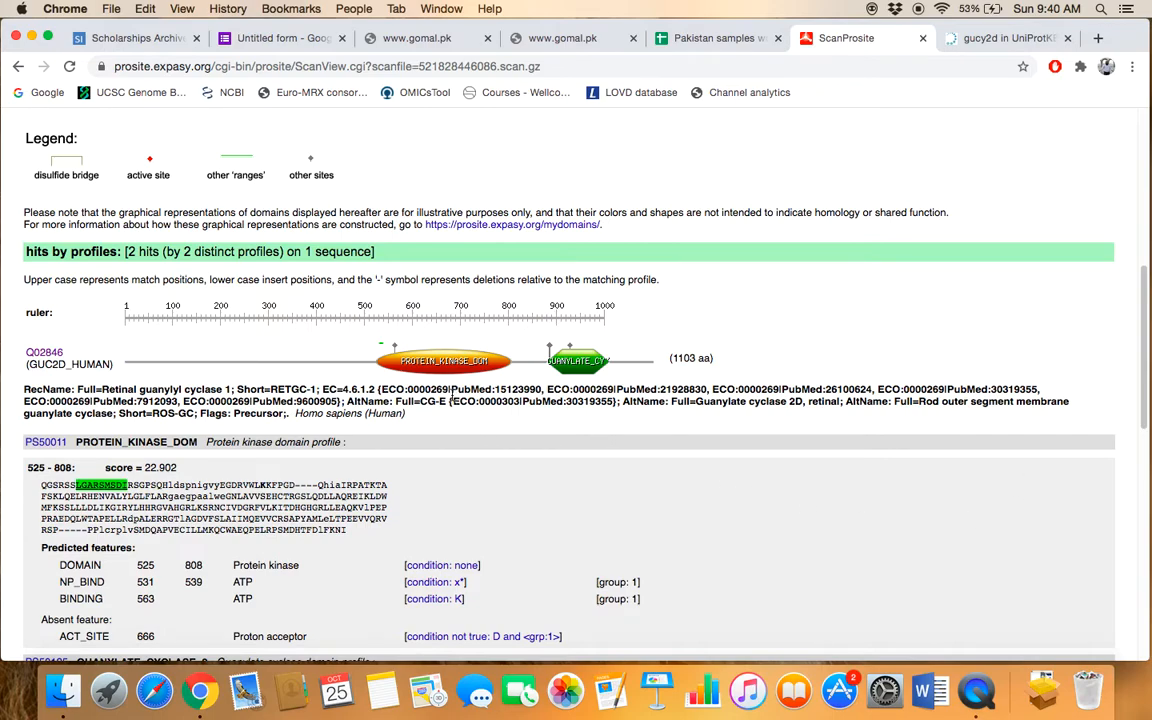
mouse_move(448, 396)
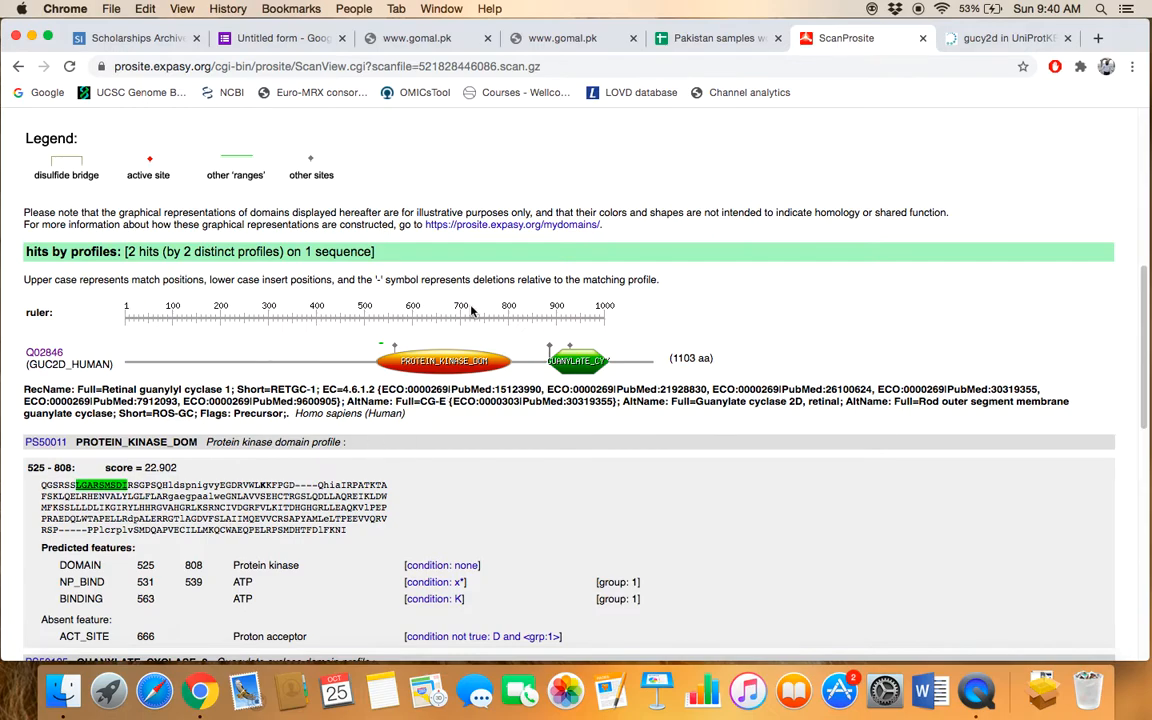
mouse_move(804, 470)
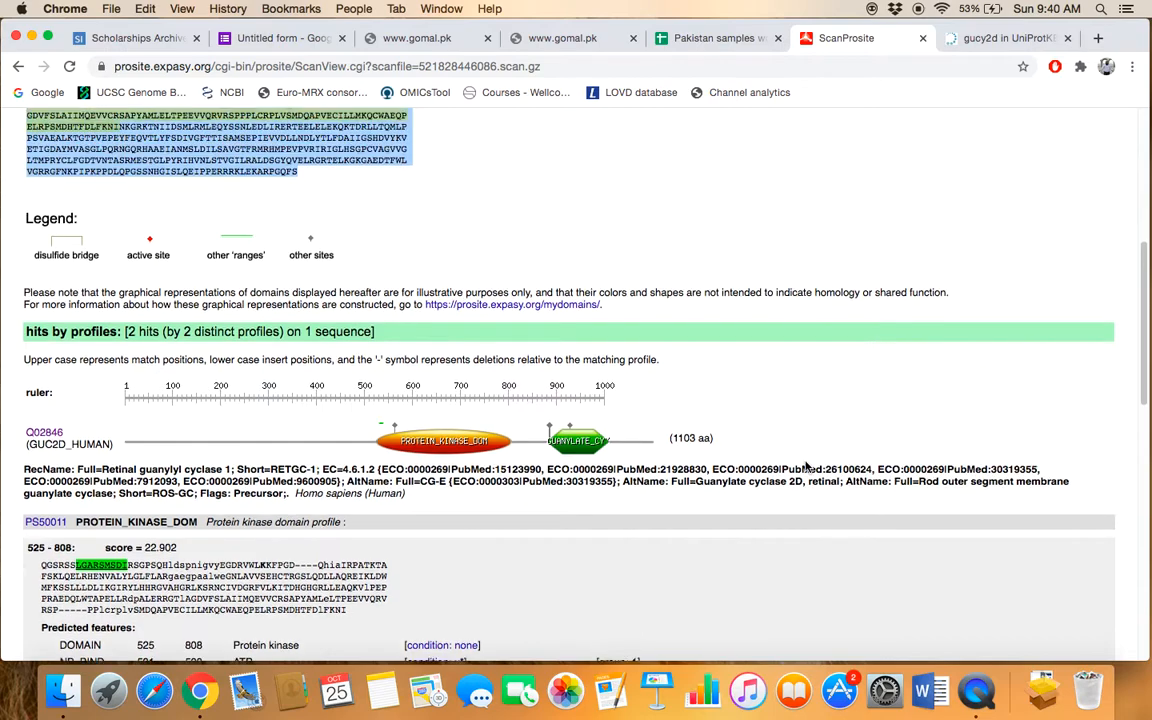
Scroll the Q02846 results to the PS50125 GUANYLATE_CYCLASE_2 profile hit at residues 880–1010
scroll(down, 3)
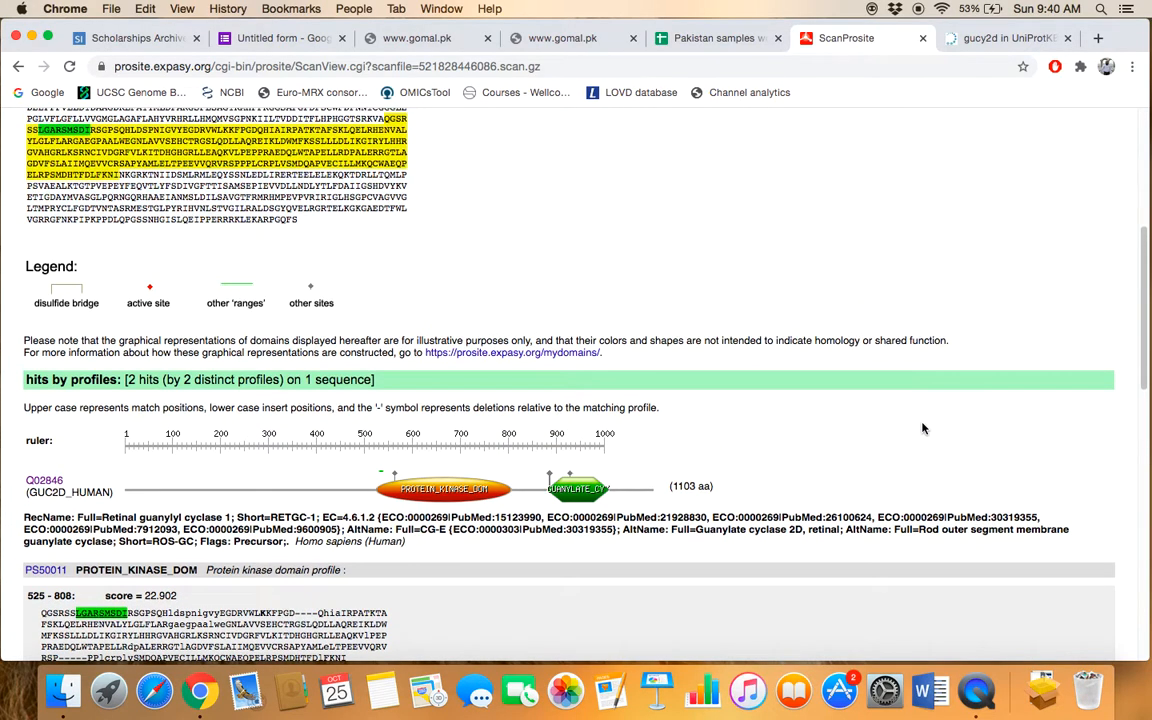
scroll(down, 3)
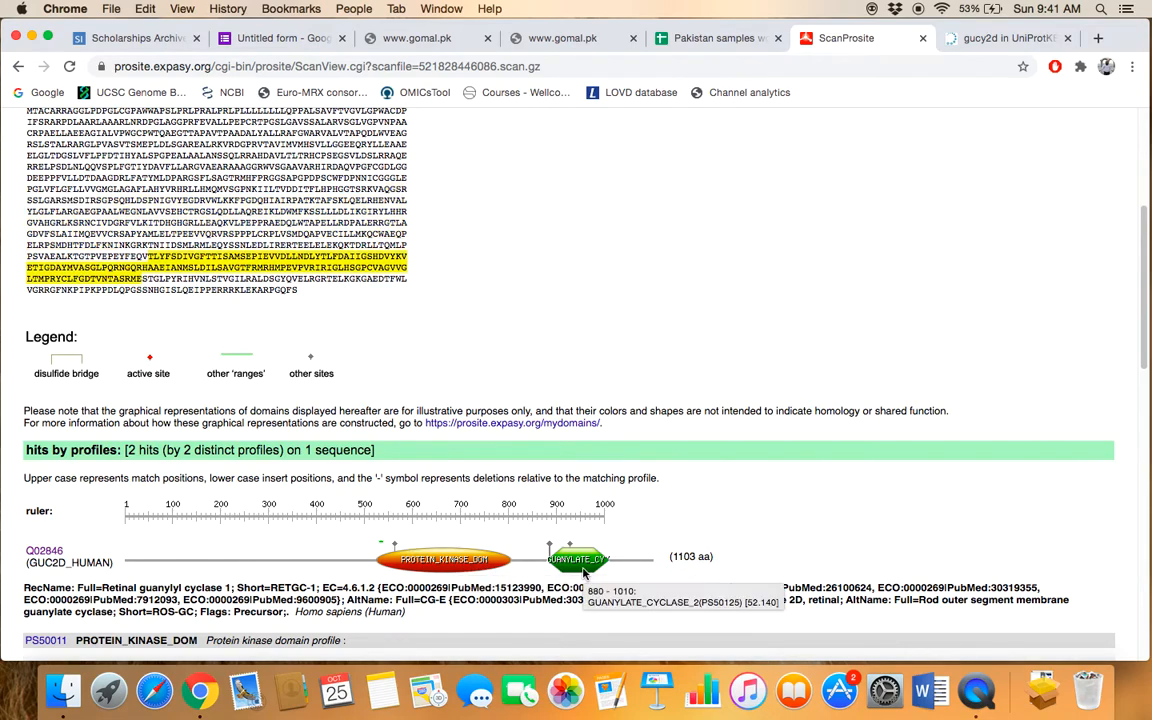
mouse_move(444, 560)
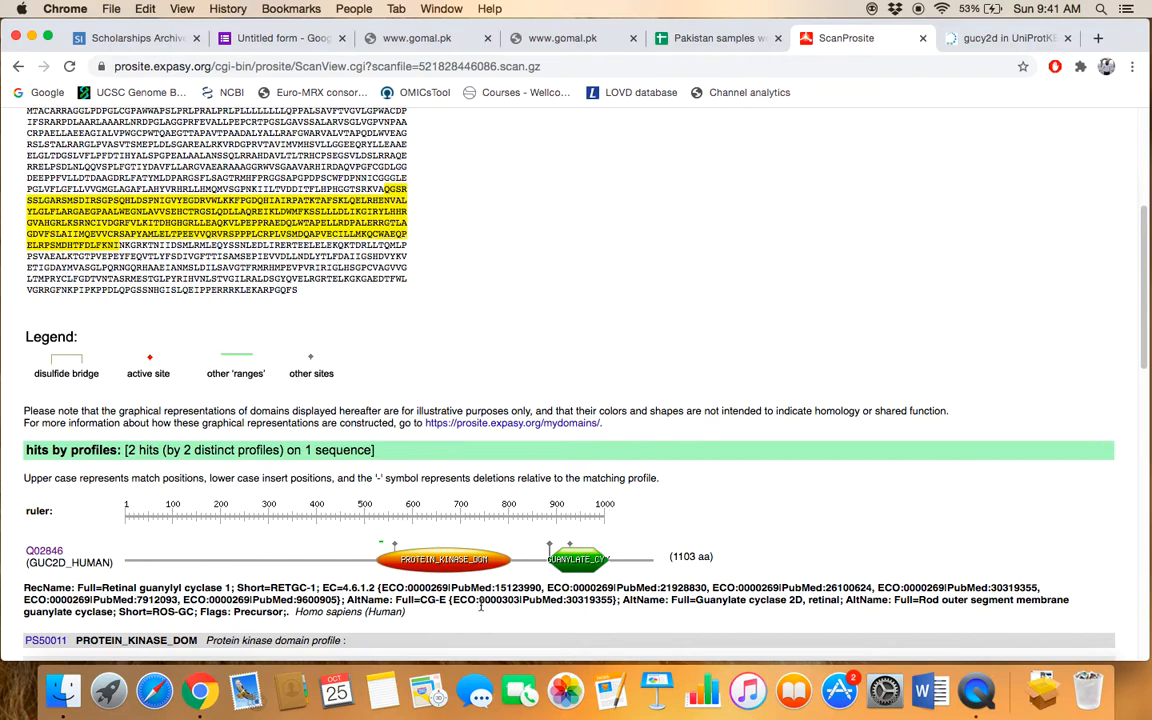
mouse_move(570, 584)
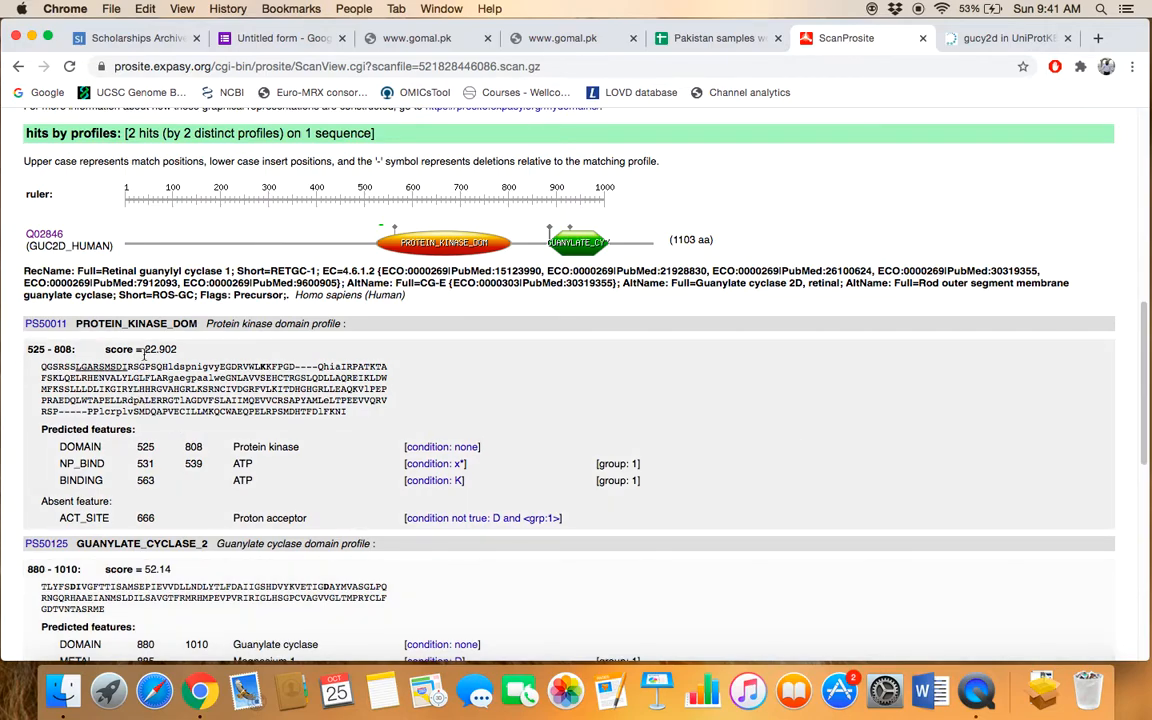
mouse_move(504, 294)
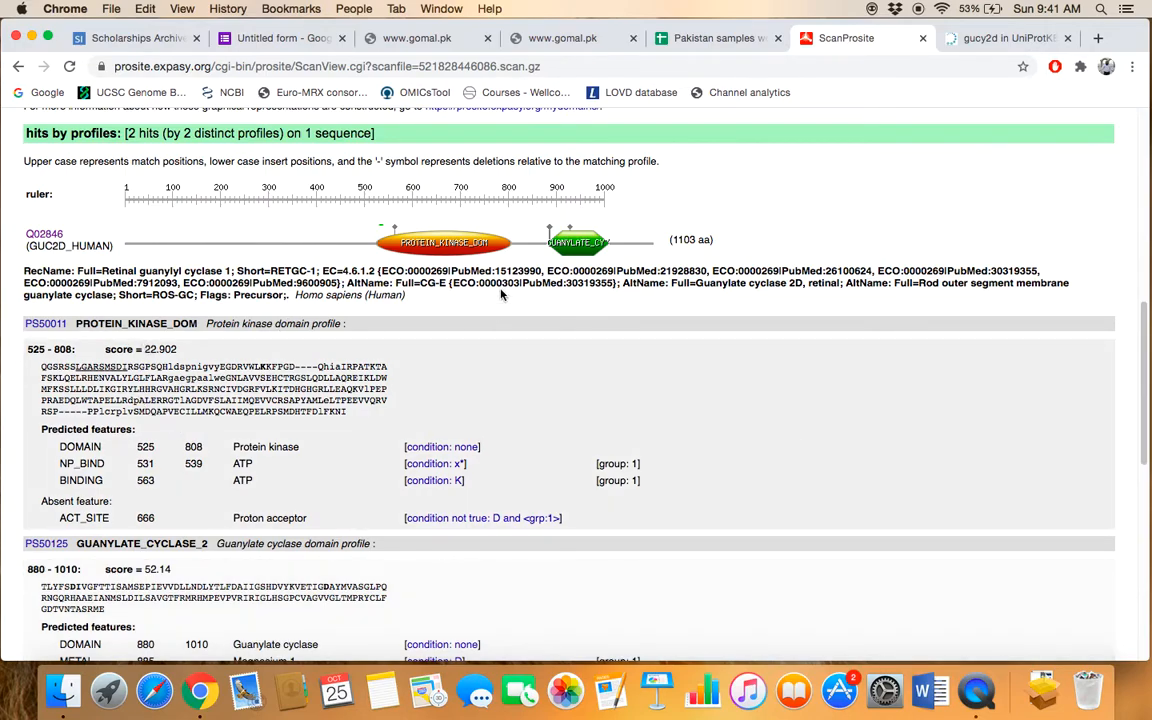
Scroll past the guanylate cyclase magnesium-binding metal sites to the hits by patterns section
scroll(down, 3)
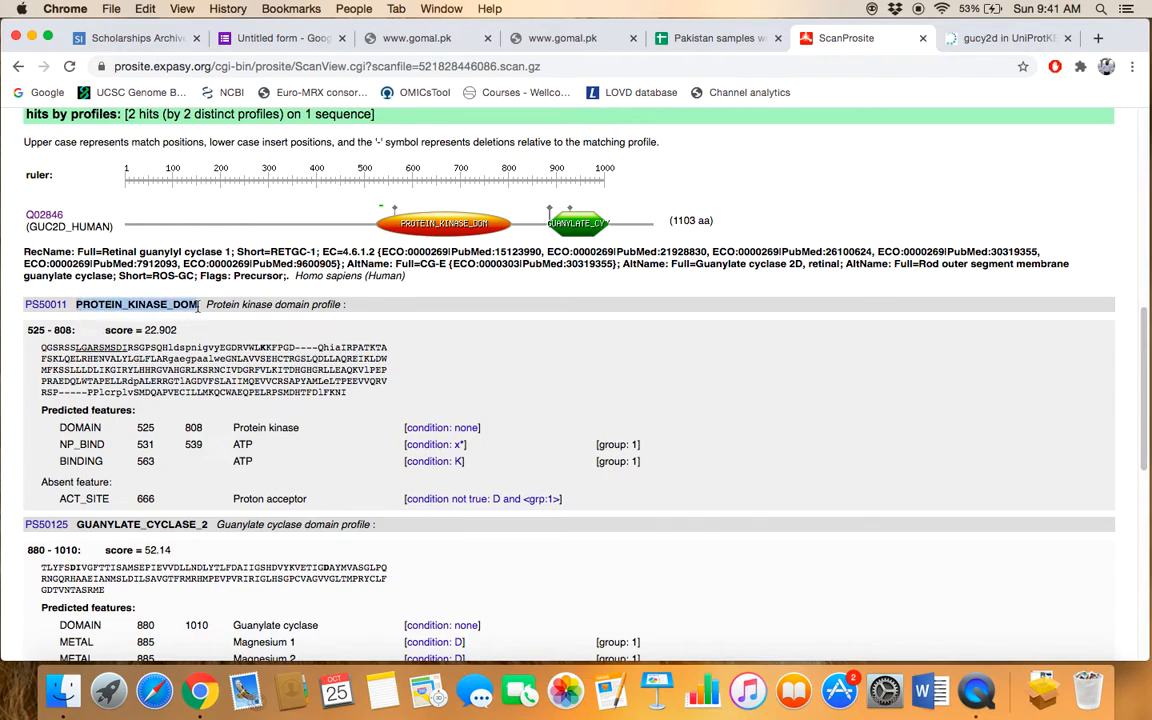
scroll(down, 3)
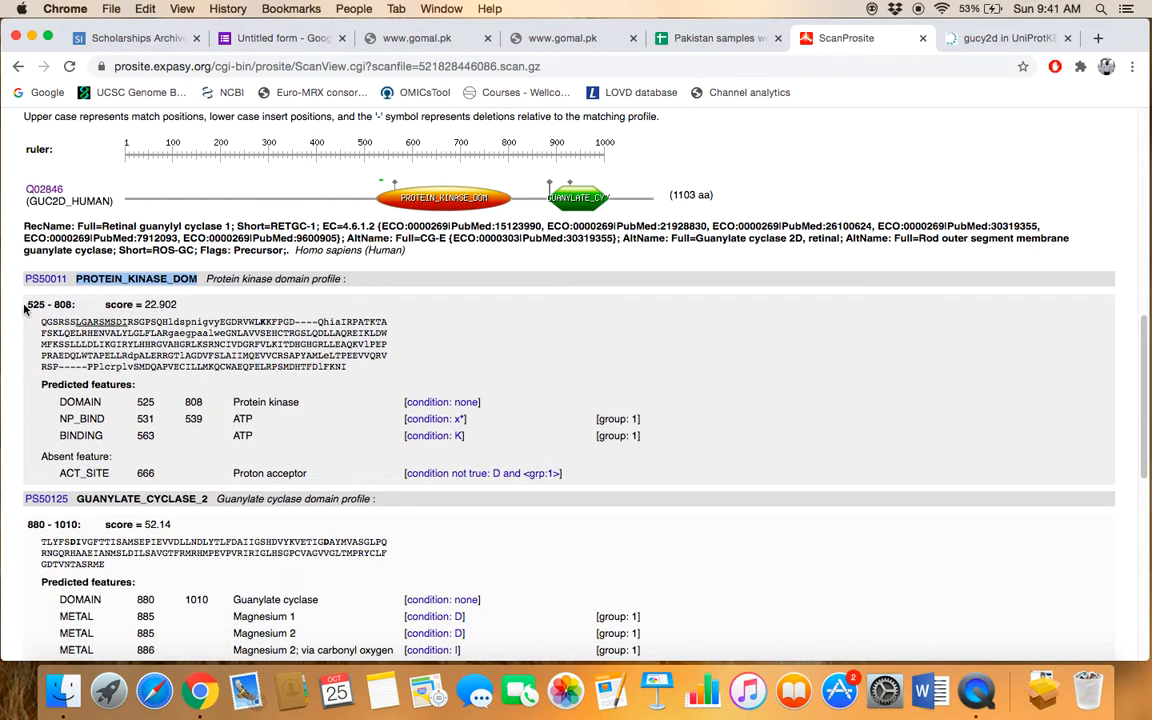
mouse_move(116, 318)
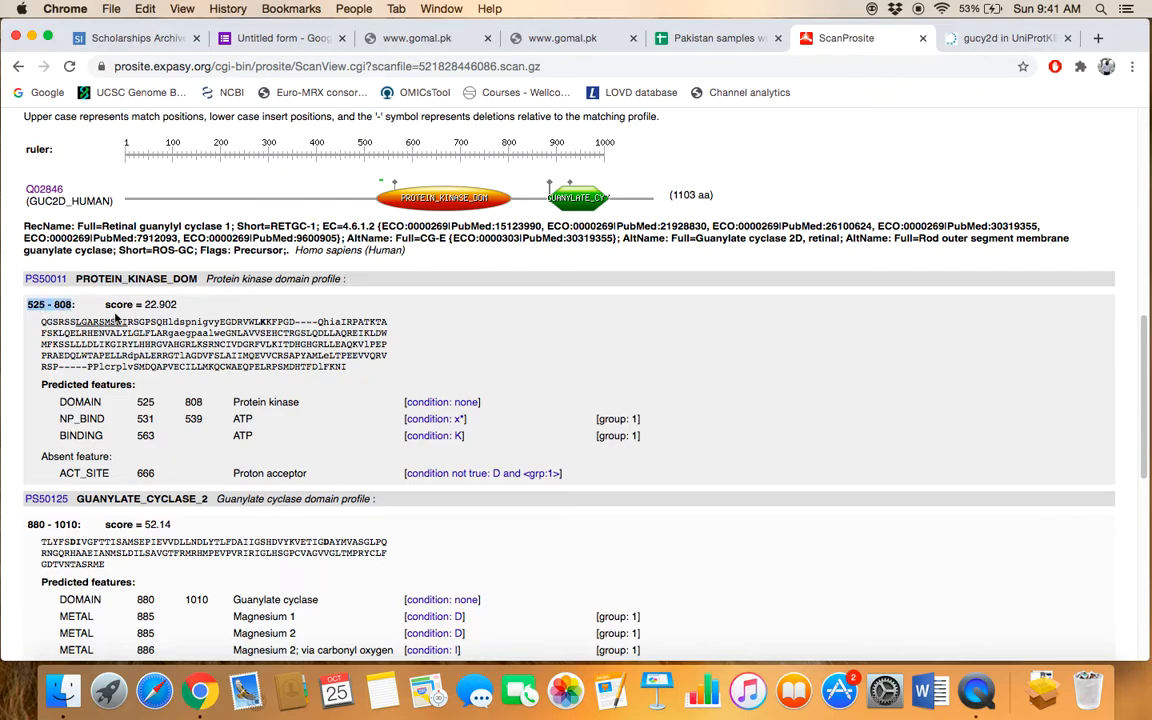
scroll(down, 3)
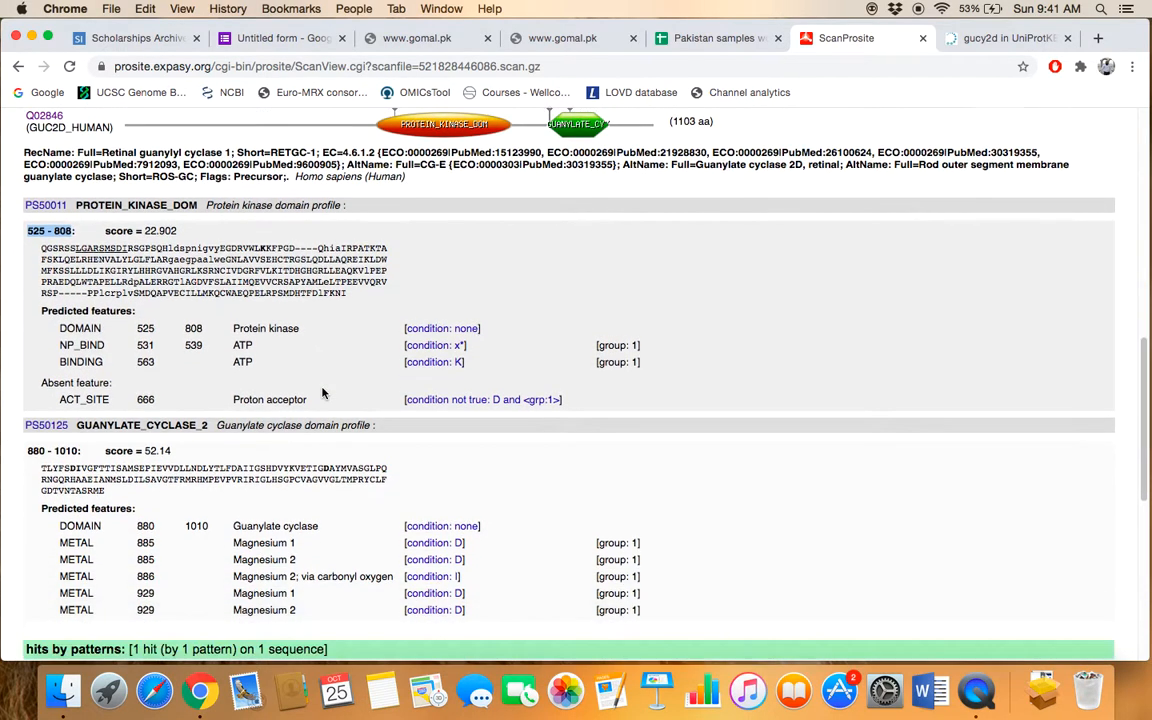
scroll(down, 3)
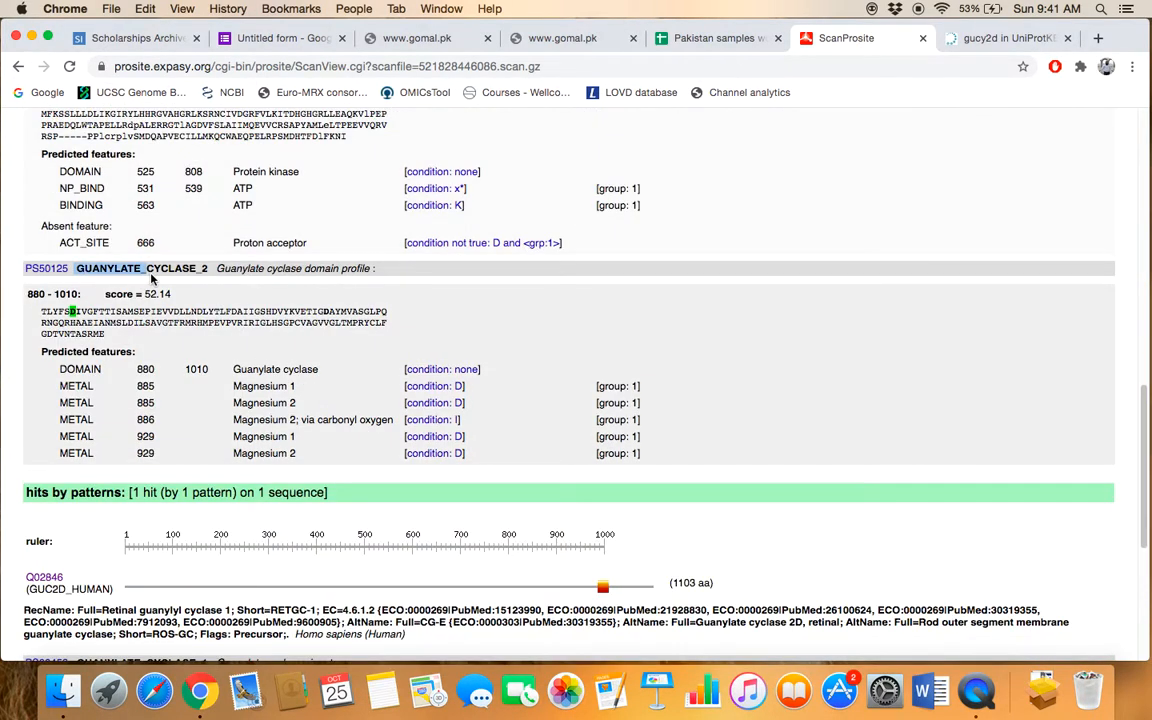